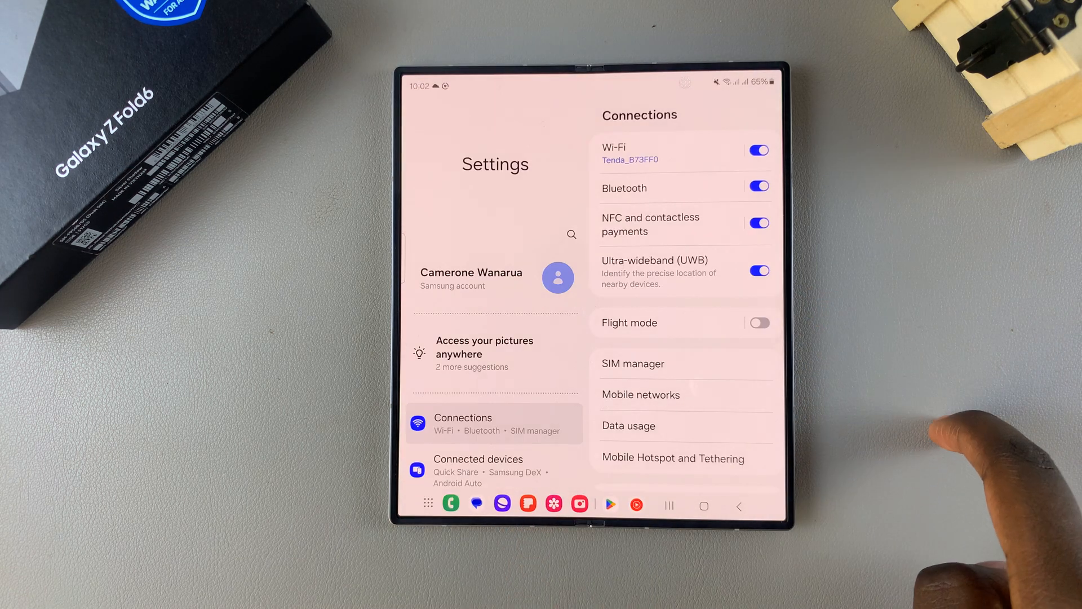
Step: Scroll down the Display settings page to reach its lower options
scroll("down", 3)
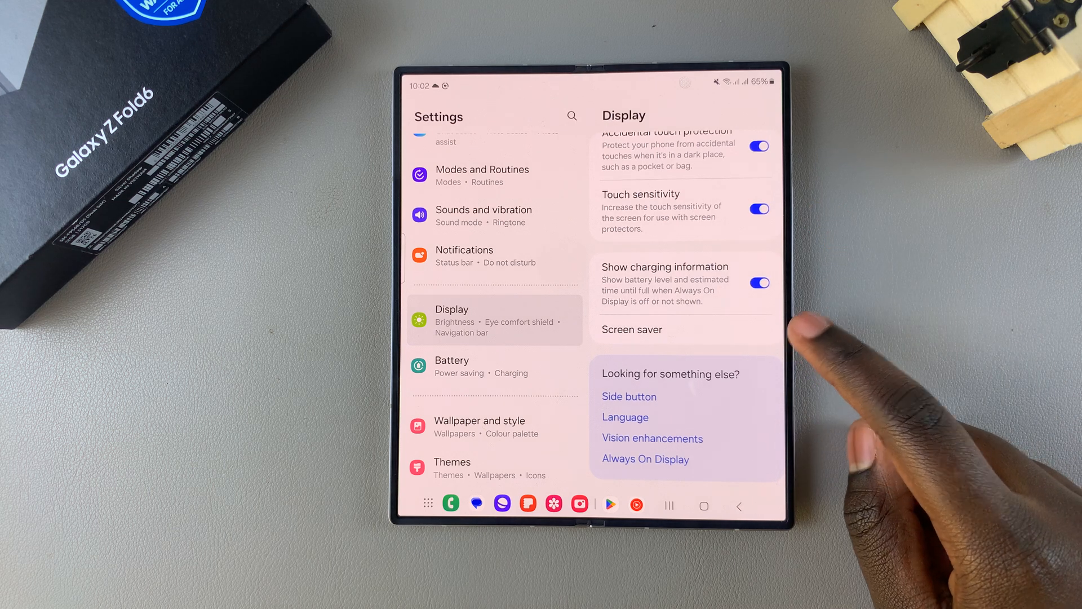
mouse_move(745, 338)
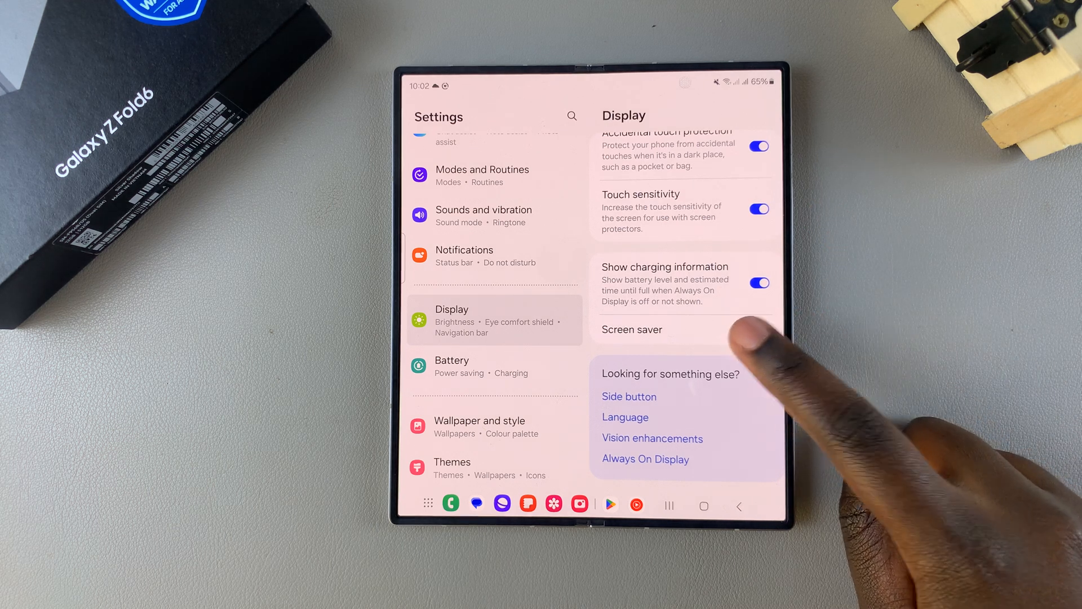
Step: Try Colours and Photo table with a preview, then choose Photo frame as the screen saver
left_click(631, 329)
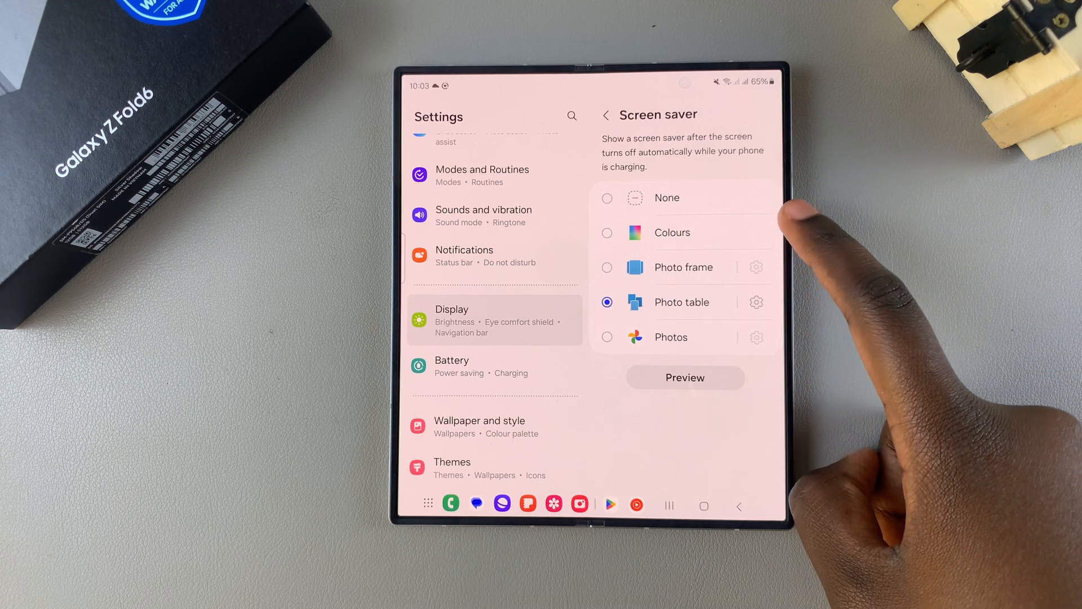
left_click(607, 233)
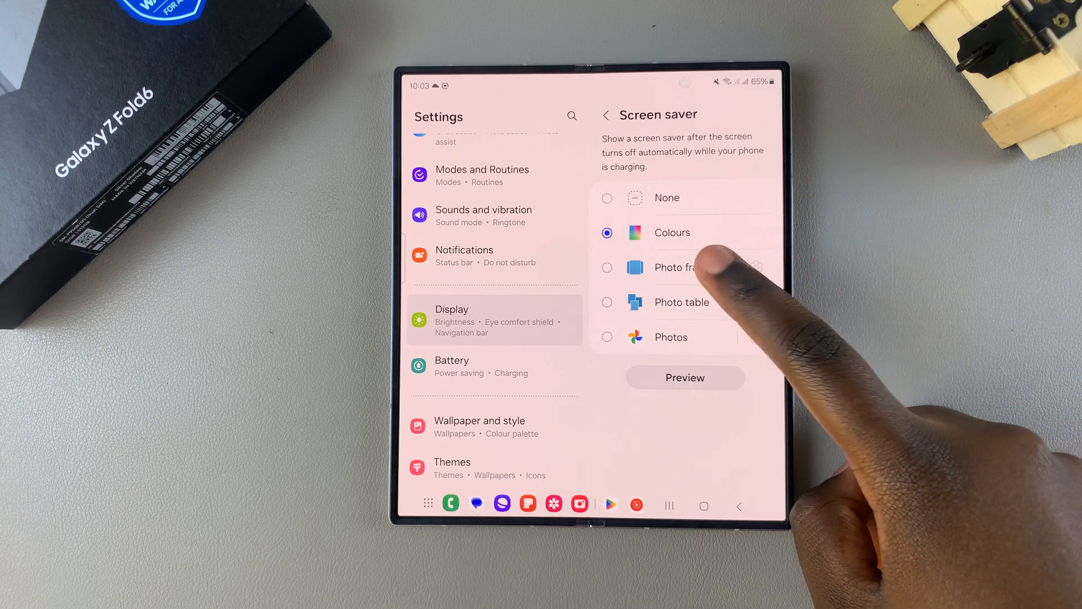
left_click(606, 301)
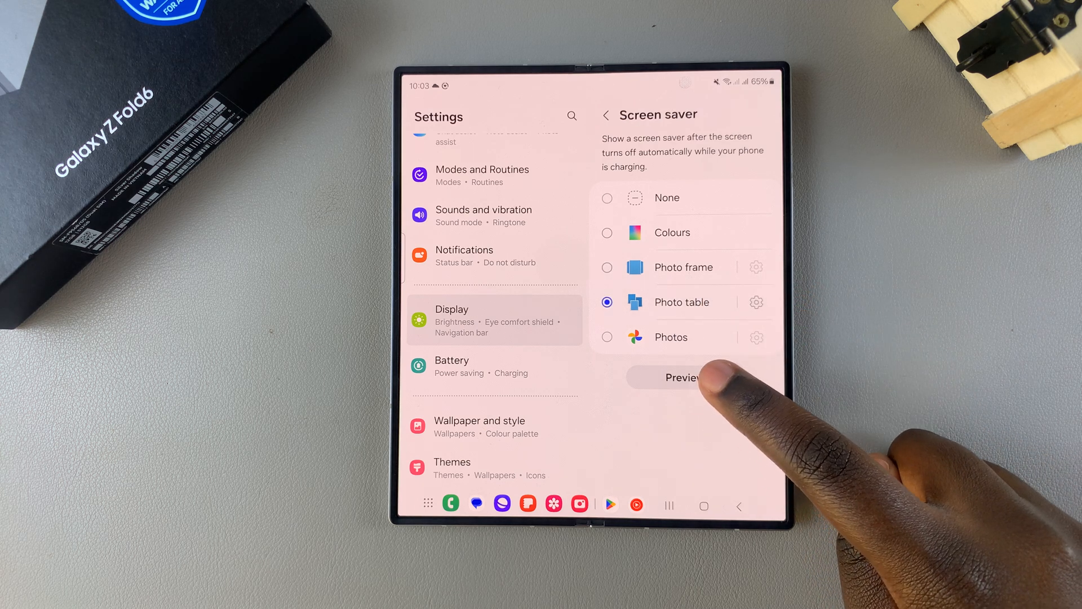
left_click(606, 337)
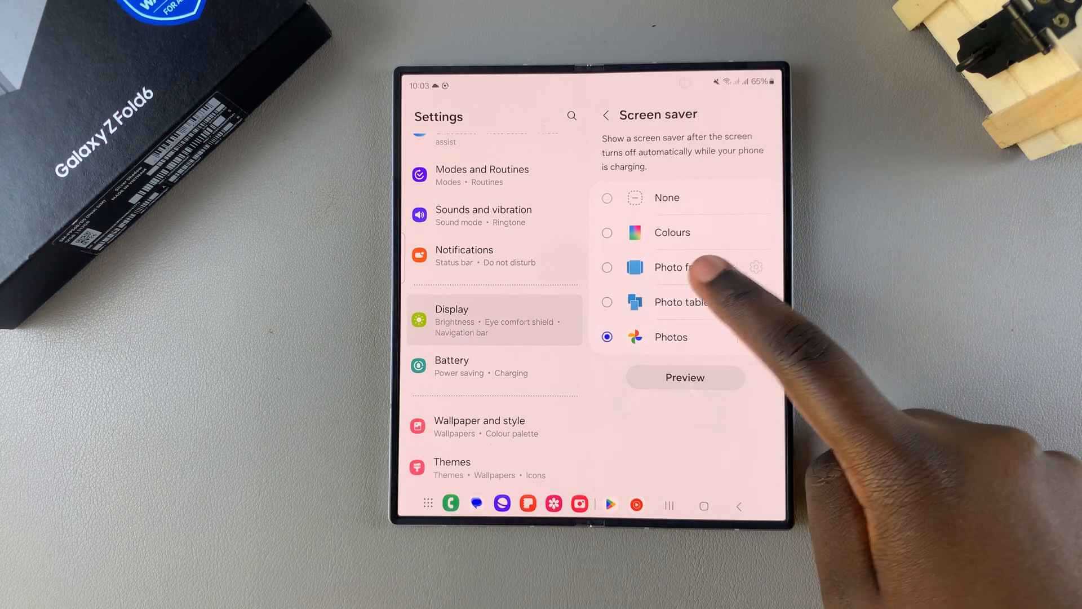
left_click(606, 267)
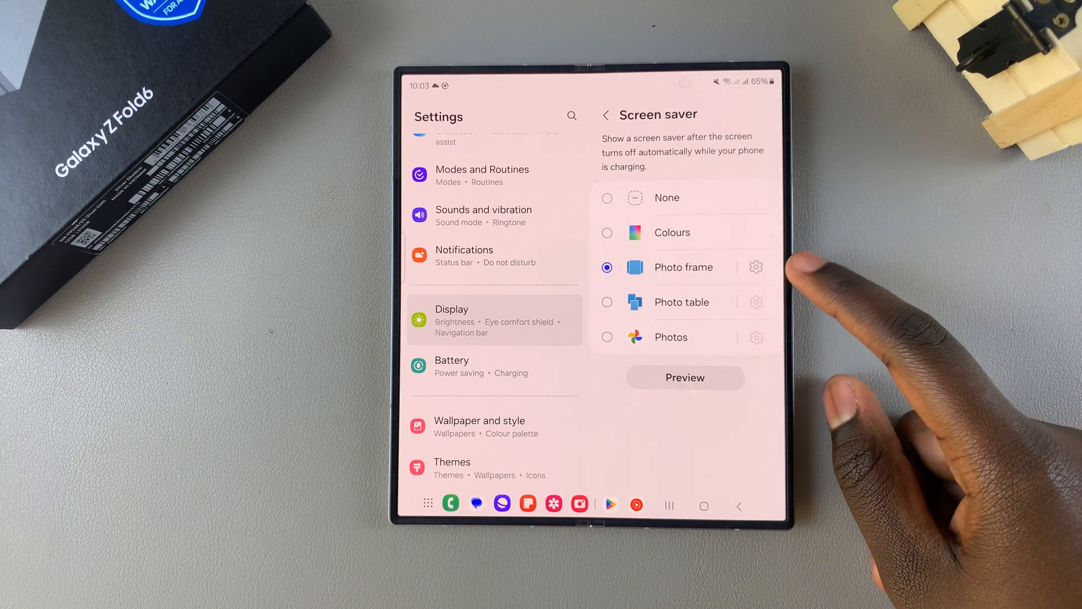
Step: Set Photo frame to use all albums, both Screenshots and Camera
left_click(756, 268)
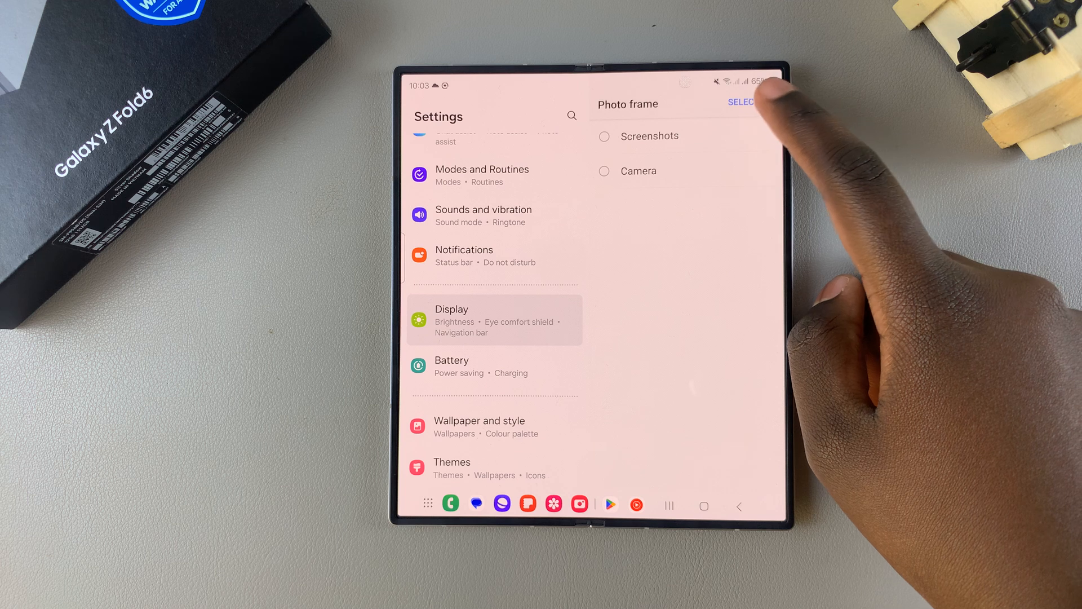
left_click(742, 101)
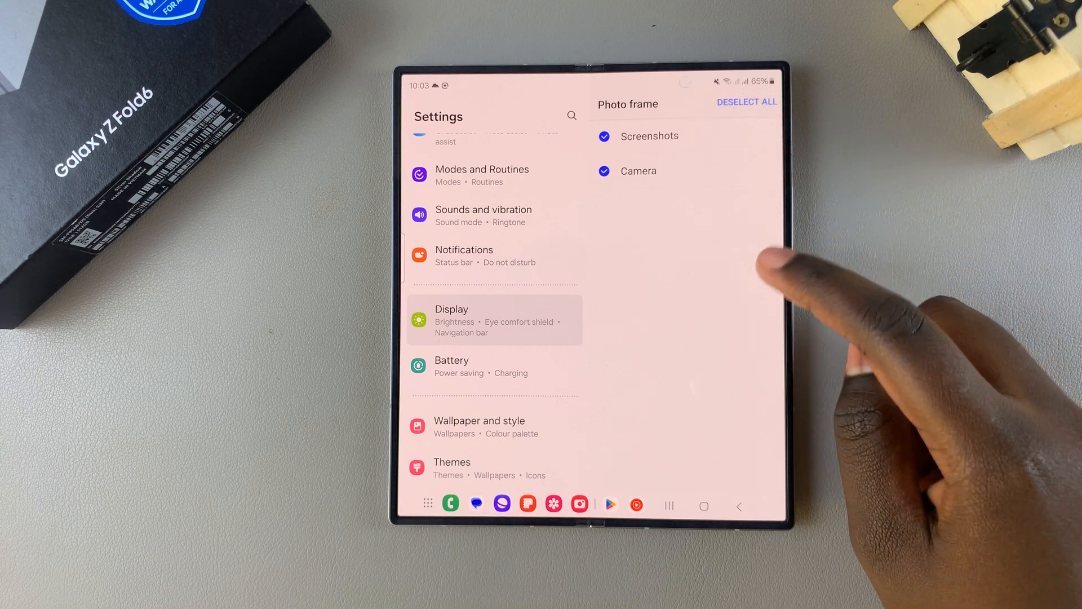
left_click(607, 115)
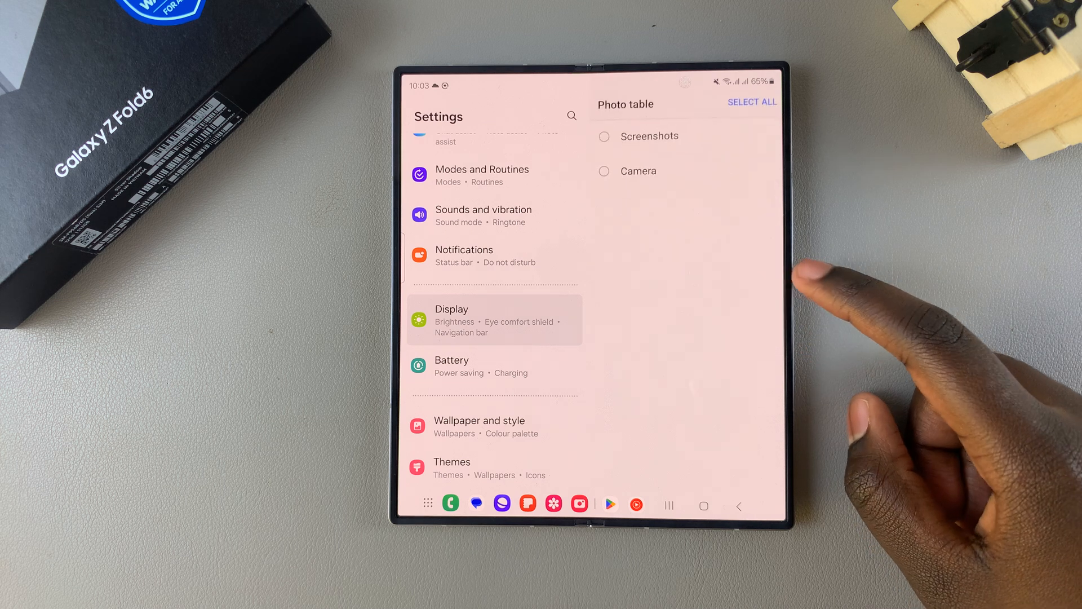
left_click(604, 136)
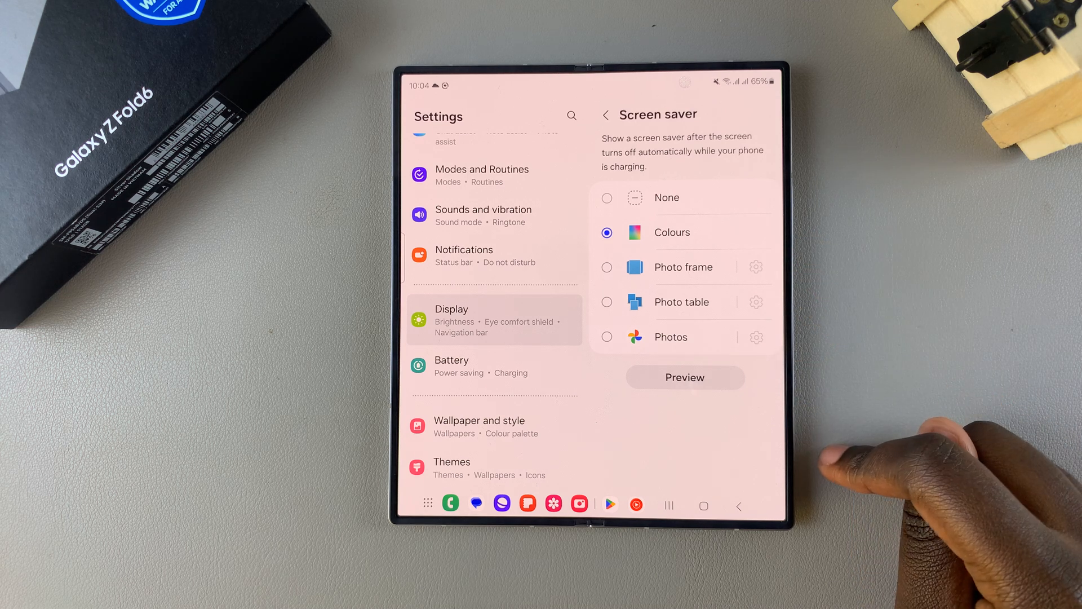
mouse_move(897, 470)
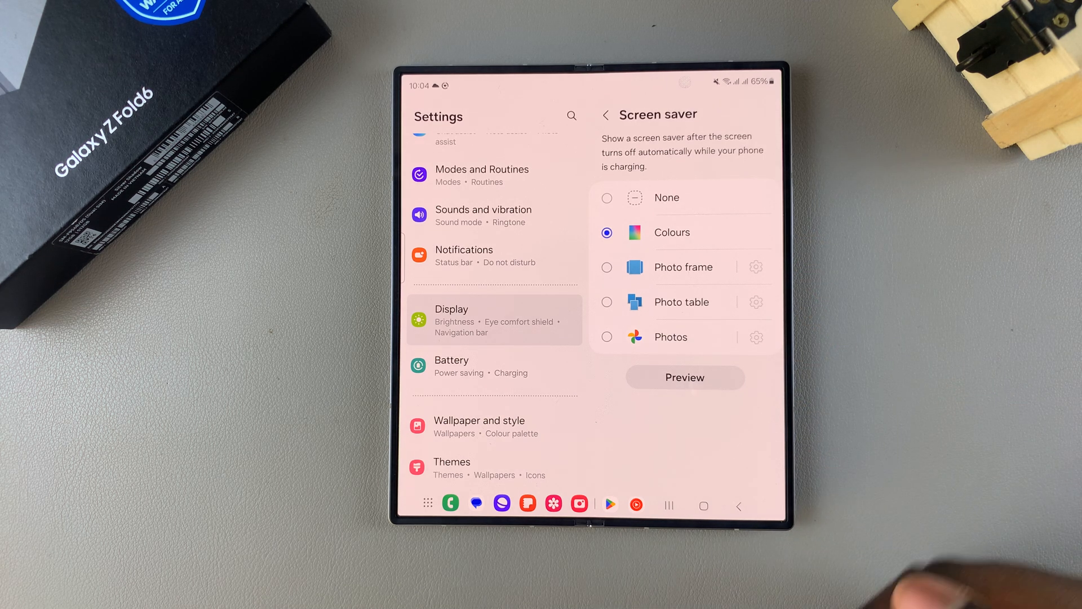
Step: Select None to turn the screen saver off
left_click(606, 197)
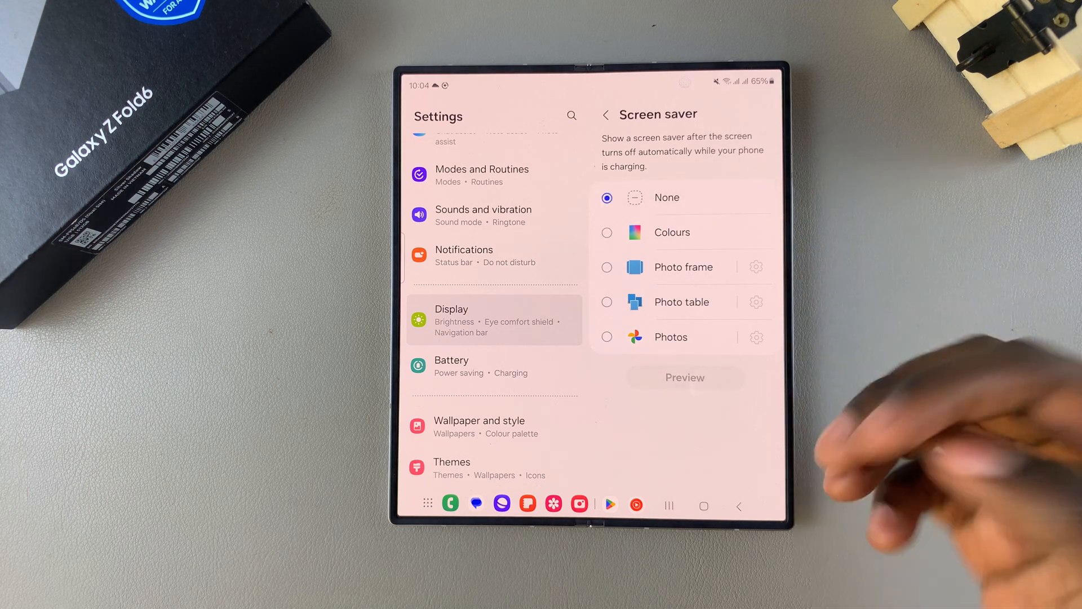